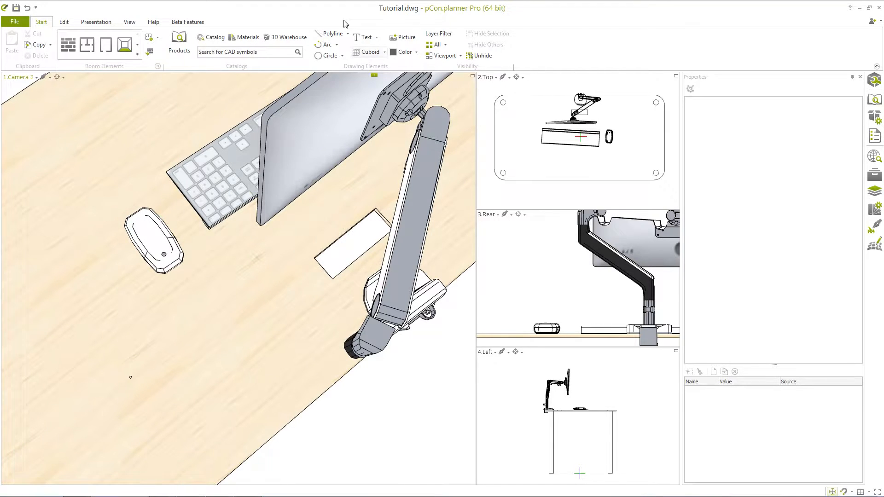
Step: Choose Freehand from the Polyline dropdown in the Drawing Elements group
left_click(347, 34)
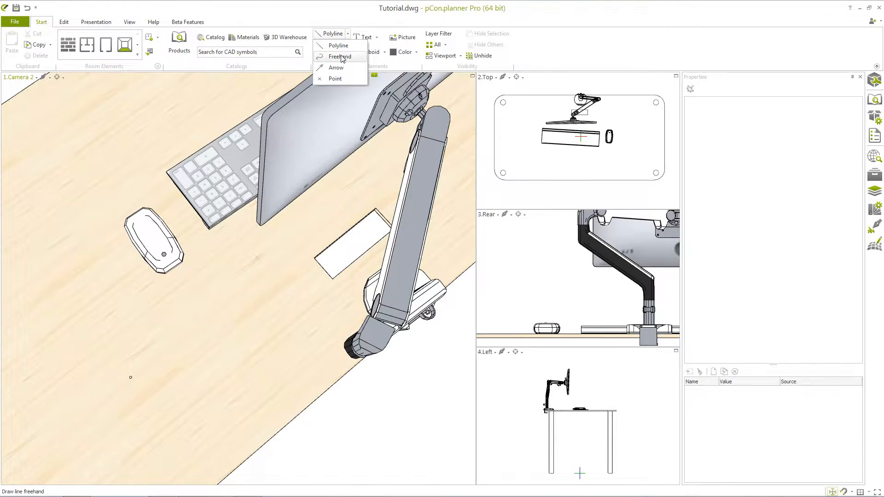
left_click(342, 57)
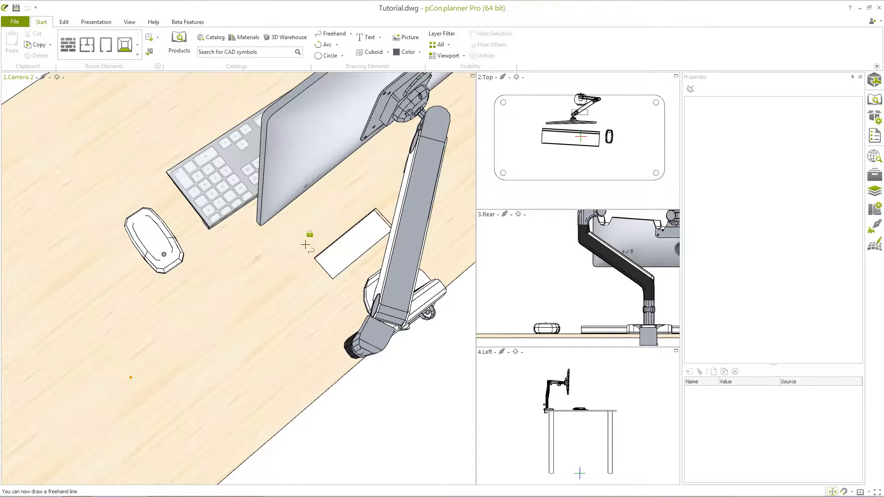
mouse_move(308, 246)
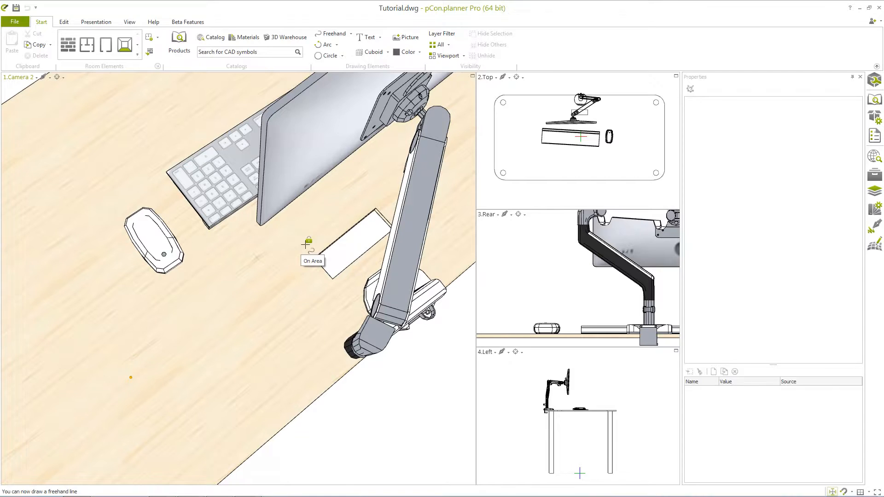
mouse_move(324, 189)
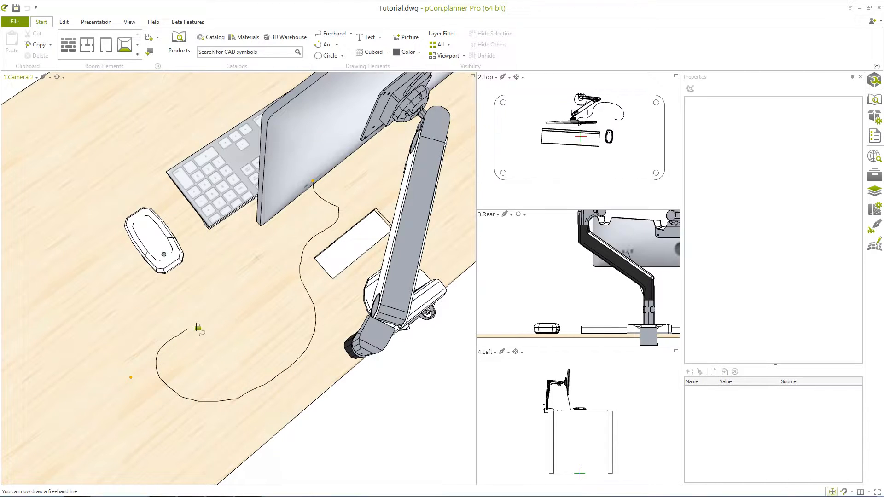
mouse_move(179, 271)
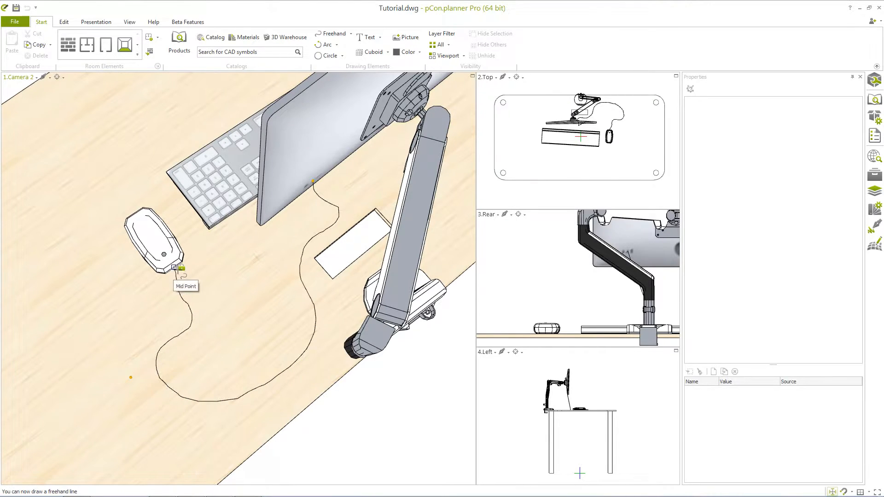
Step: End the cable line at the mouse and drag a lower-curve point to tighten the loop
left_click(176, 267)
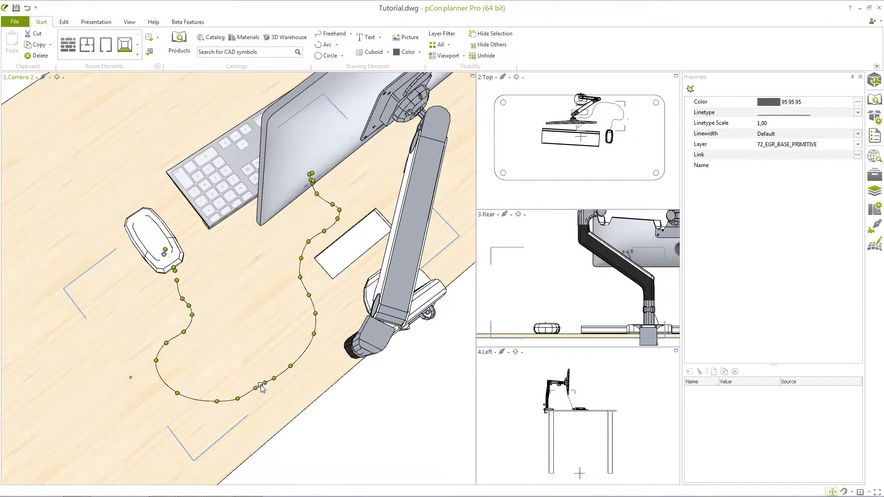
mouse_move(261, 388)
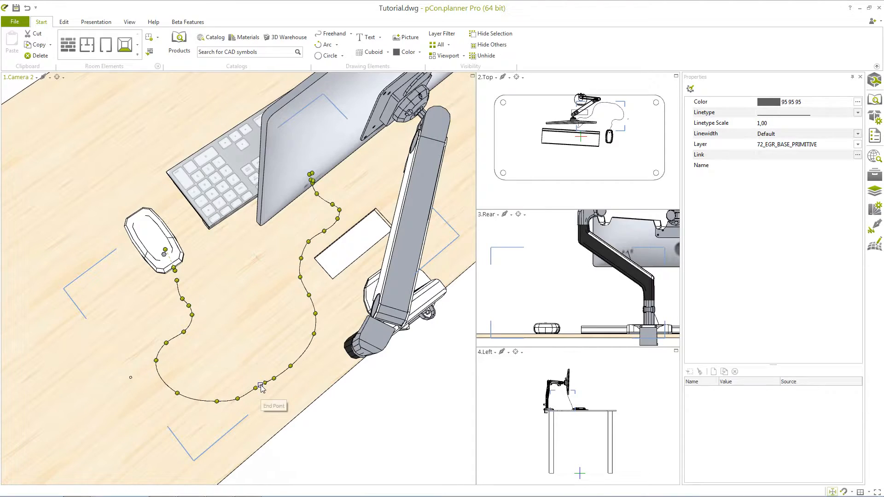
left_click(259, 387)
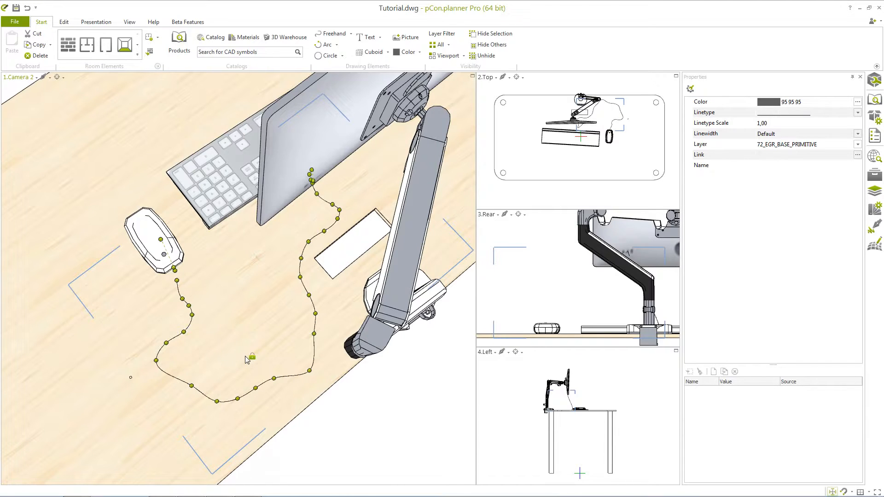
mouse_move(161, 275)
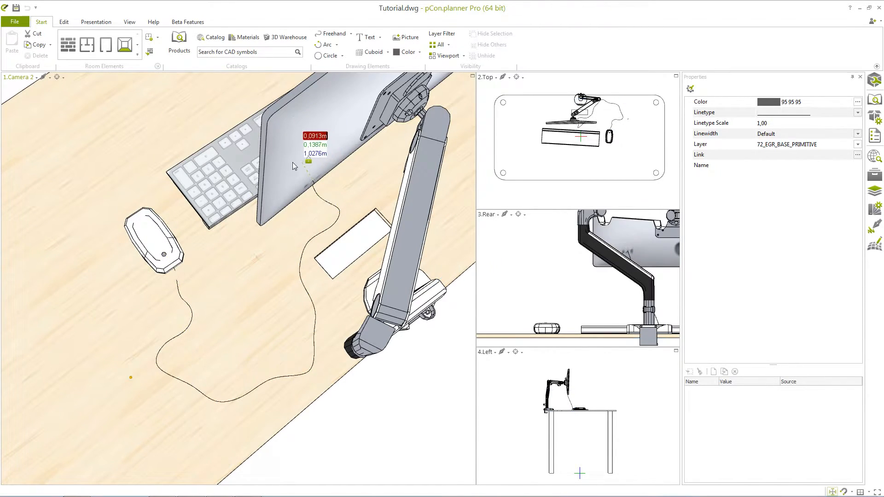
Step: Place the cable's end point higher up on the back of the monitor
left_click(312, 180)
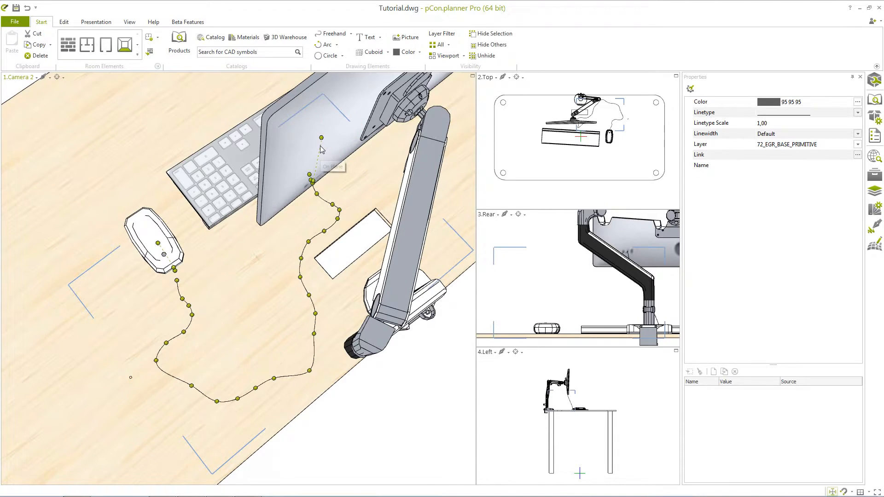
mouse_move(321, 149)
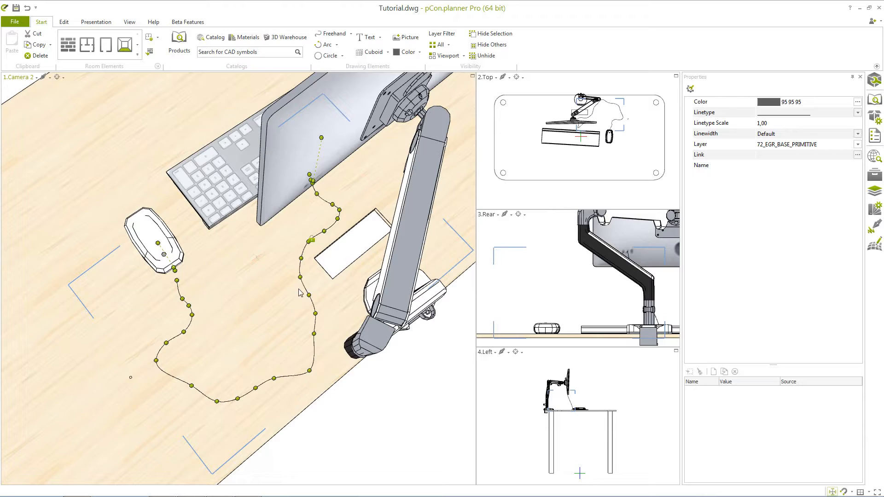
Step: Simplify the cable spline from its right-click menu, then finish editing it
right_click(300, 293)
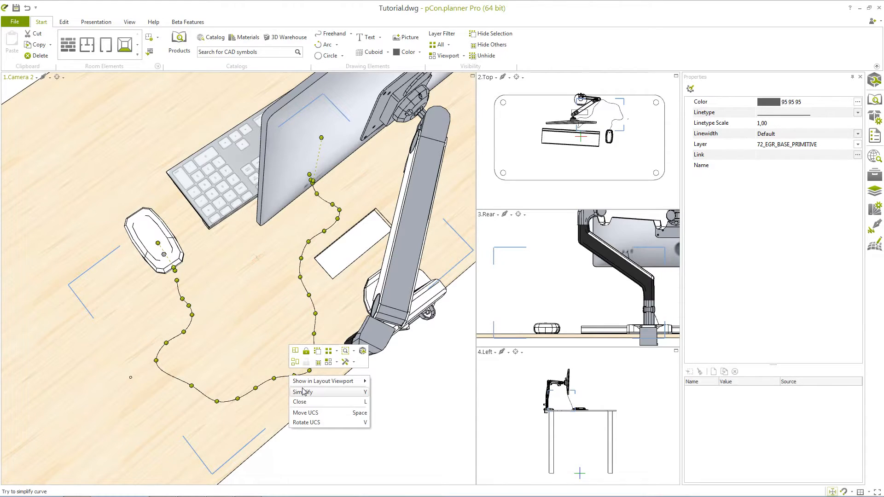
mouse_move(303, 392)
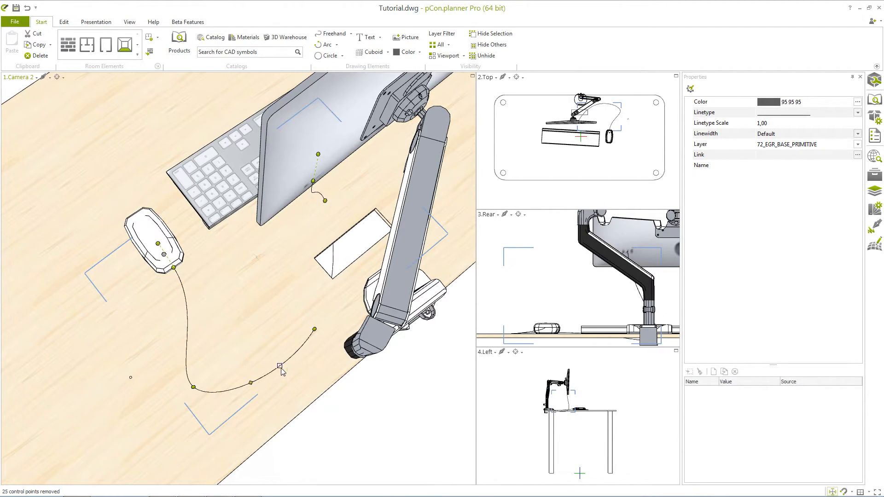
right_click(279, 367)
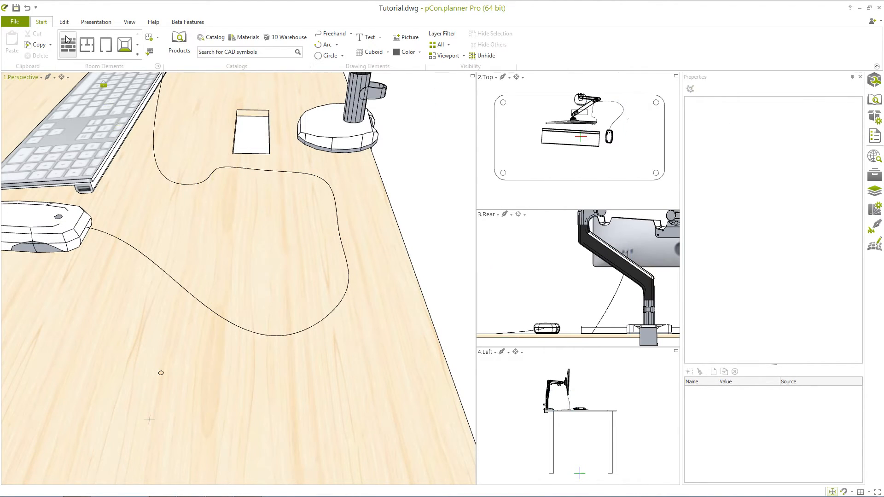
Step: Select the small circle on the desk next to the cable line
left_click(160, 372)
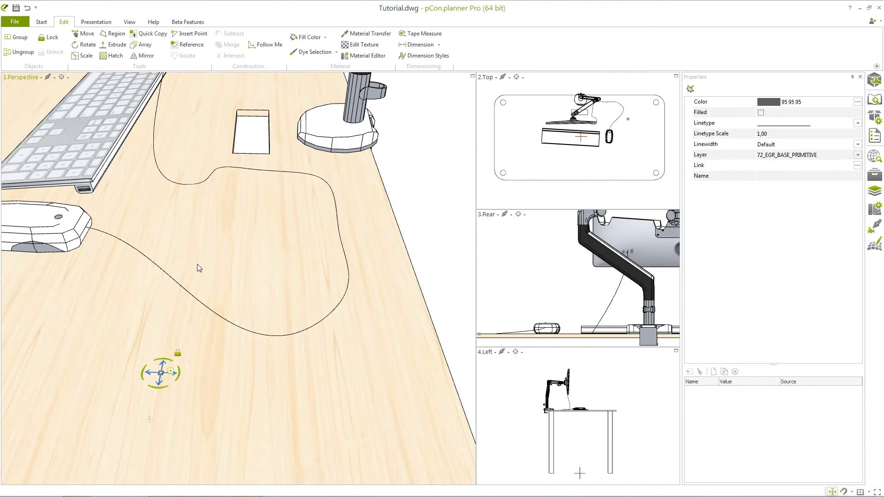